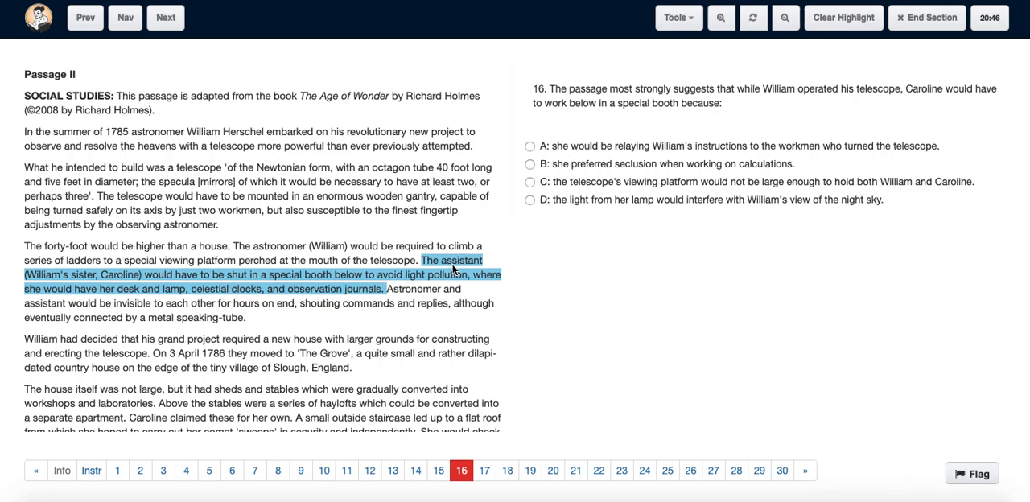
mouse_move(129, 303)
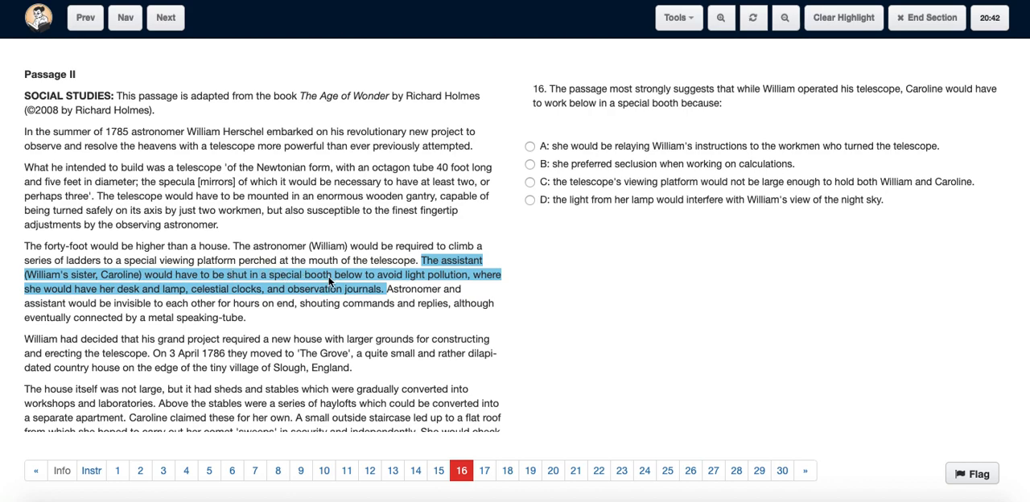
mouse_move(433, 284)
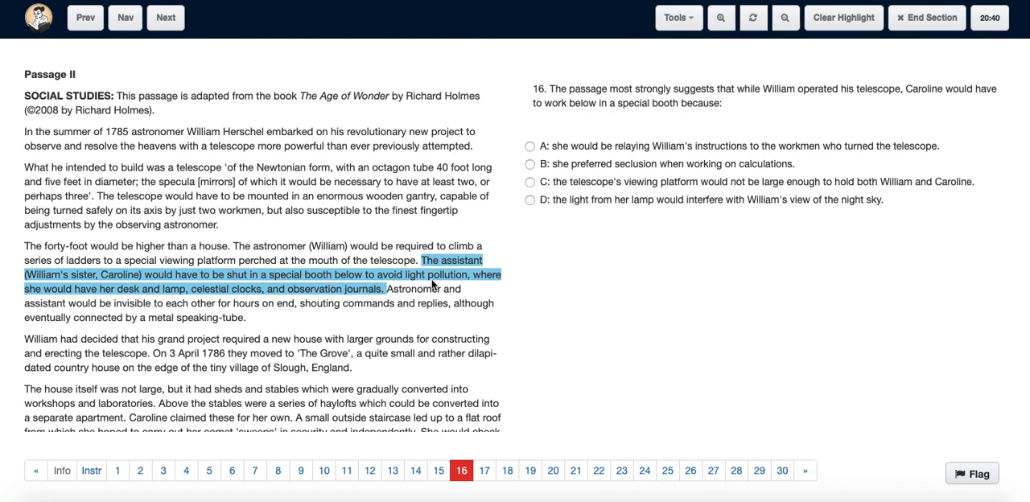
mouse_move(127, 297)
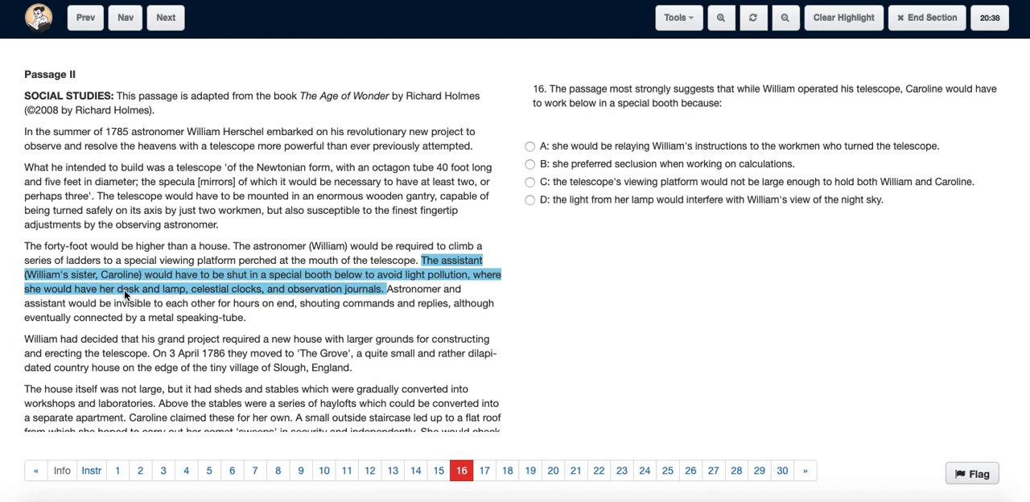
mouse_move(267, 305)
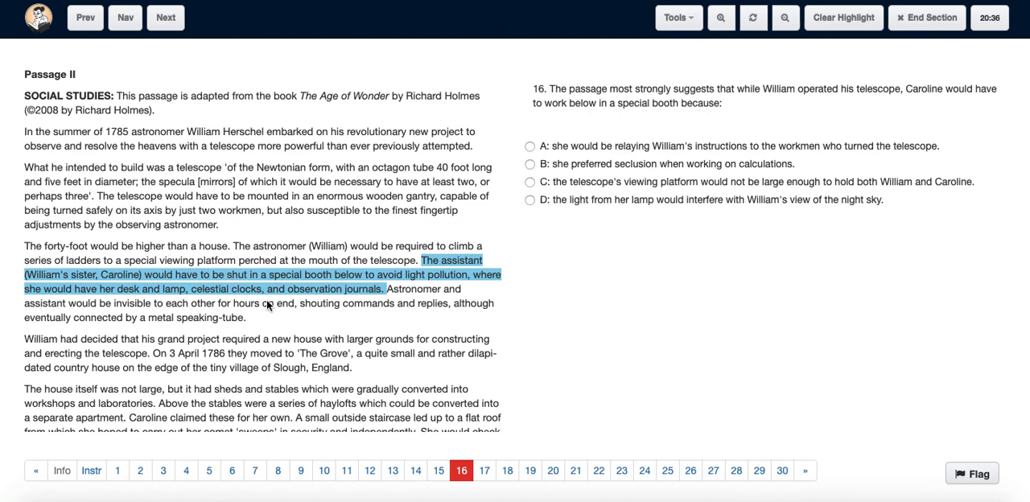
mouse_move(372, 304)
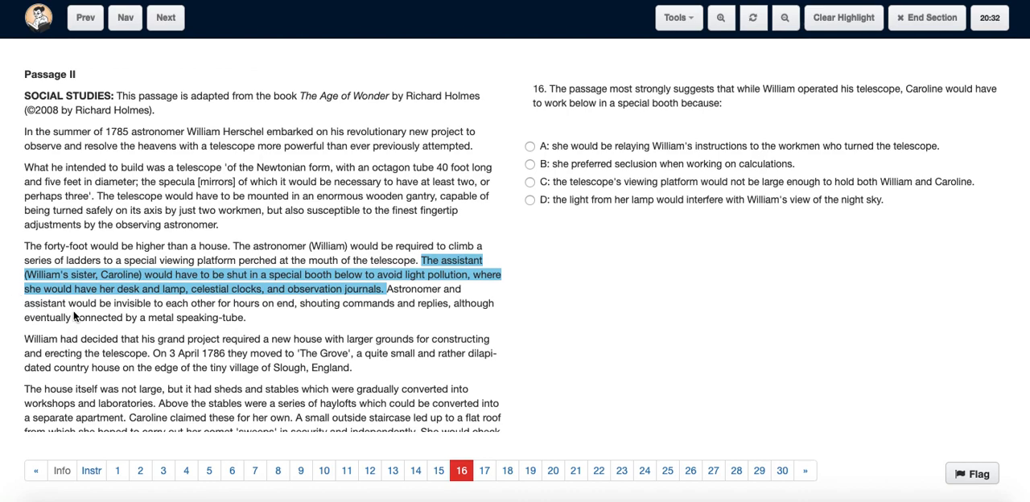
mouse_move(315, 321)
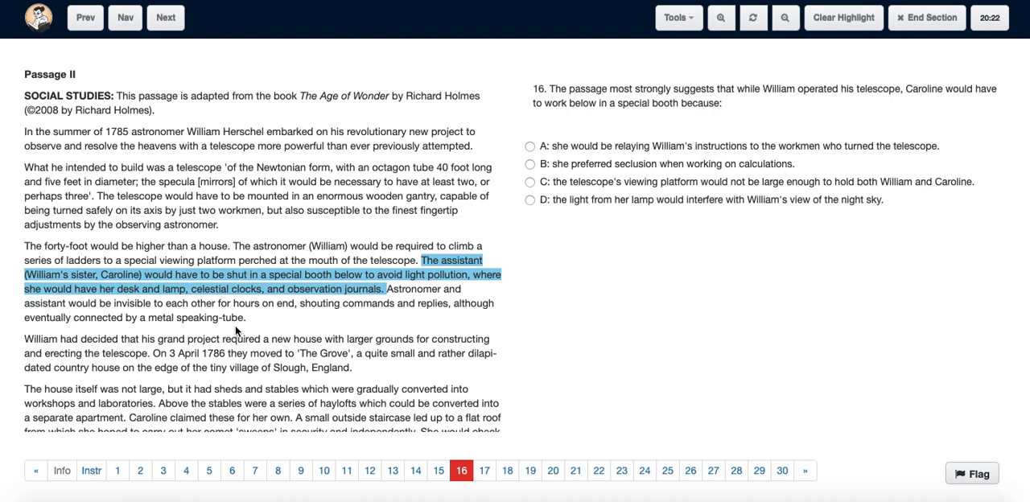
mouse_move(337, 228)
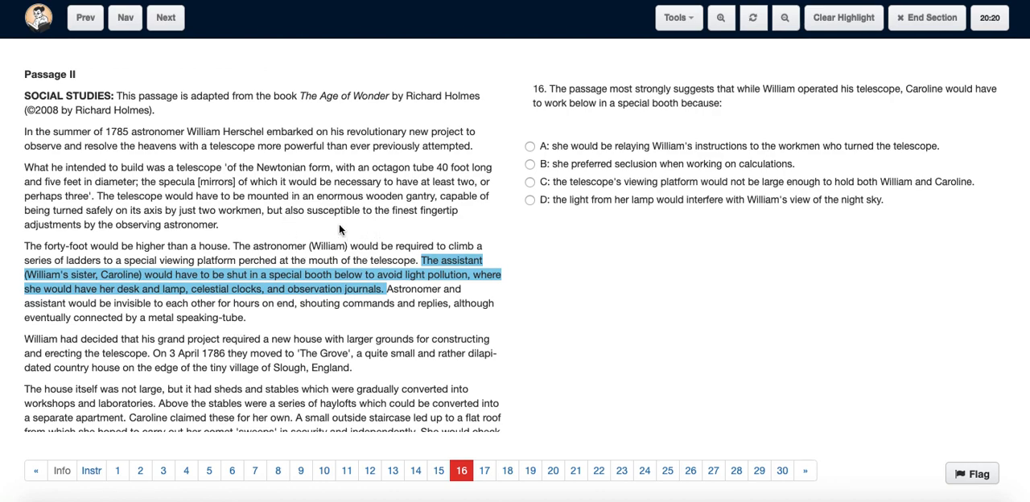
mouse_move(222, 216)
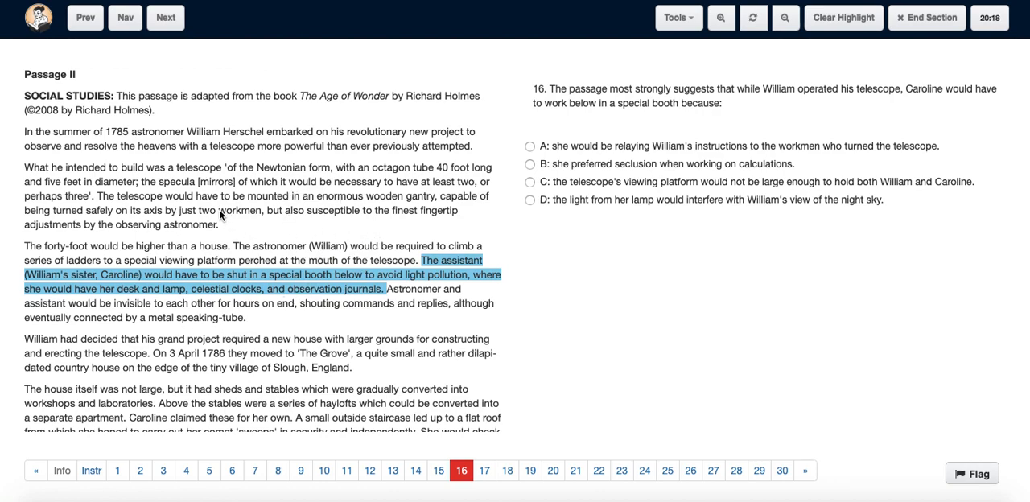
mouse_move(344, 314)
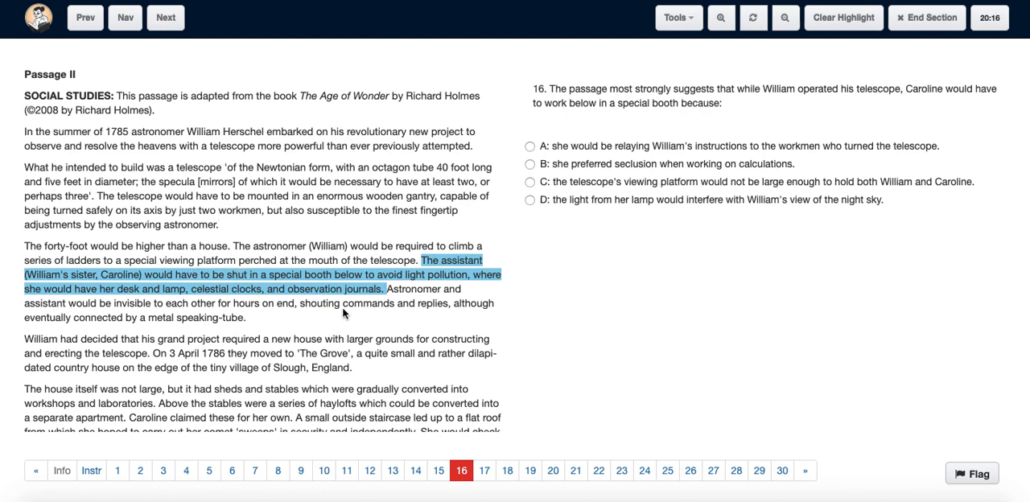
mouse_move(447, 292)
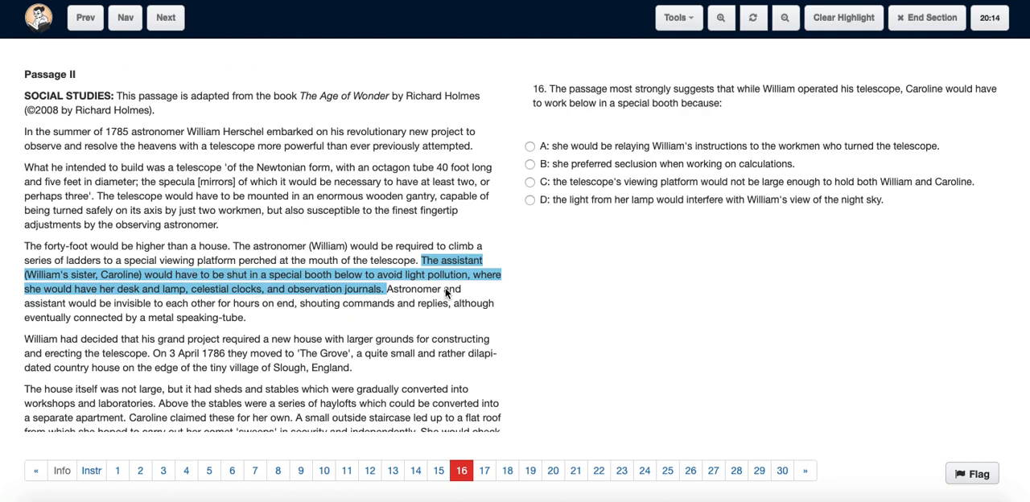
mouse_move(148, 280)
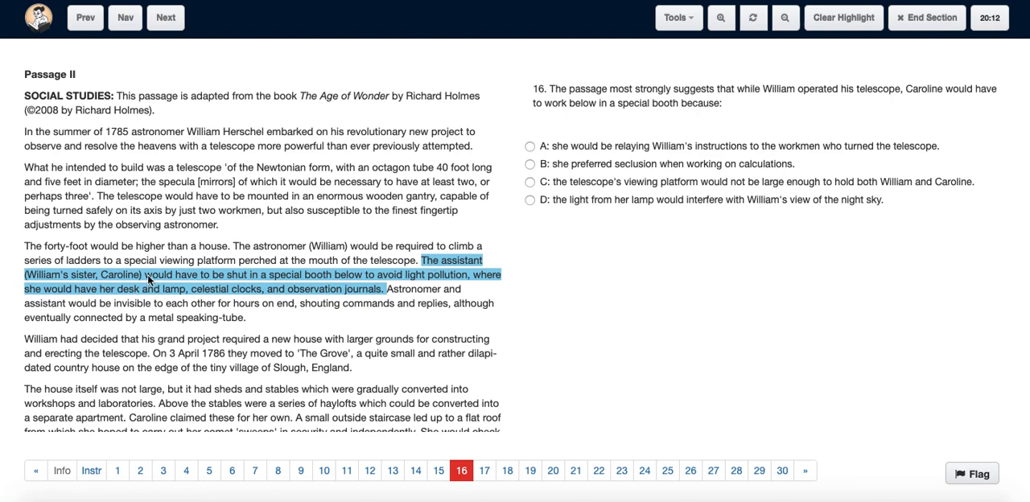
mouse_move(208, 306)
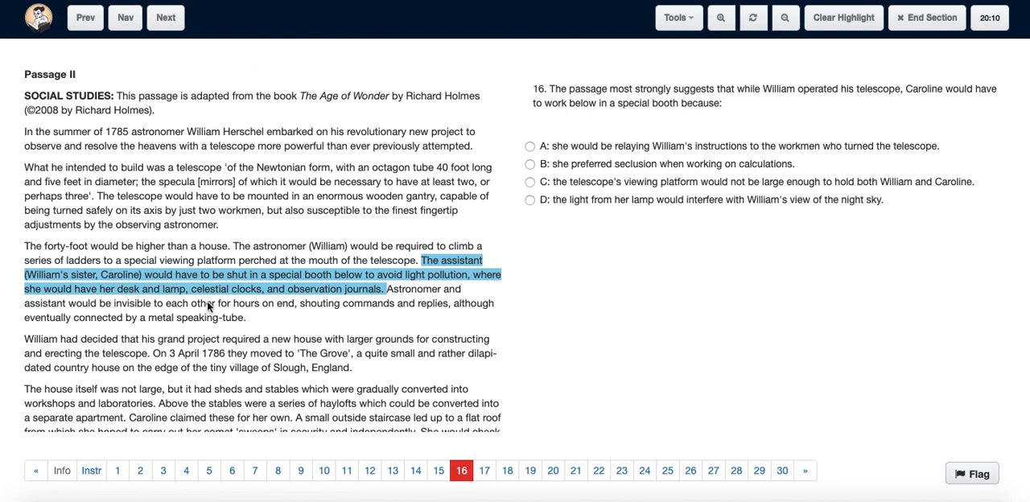